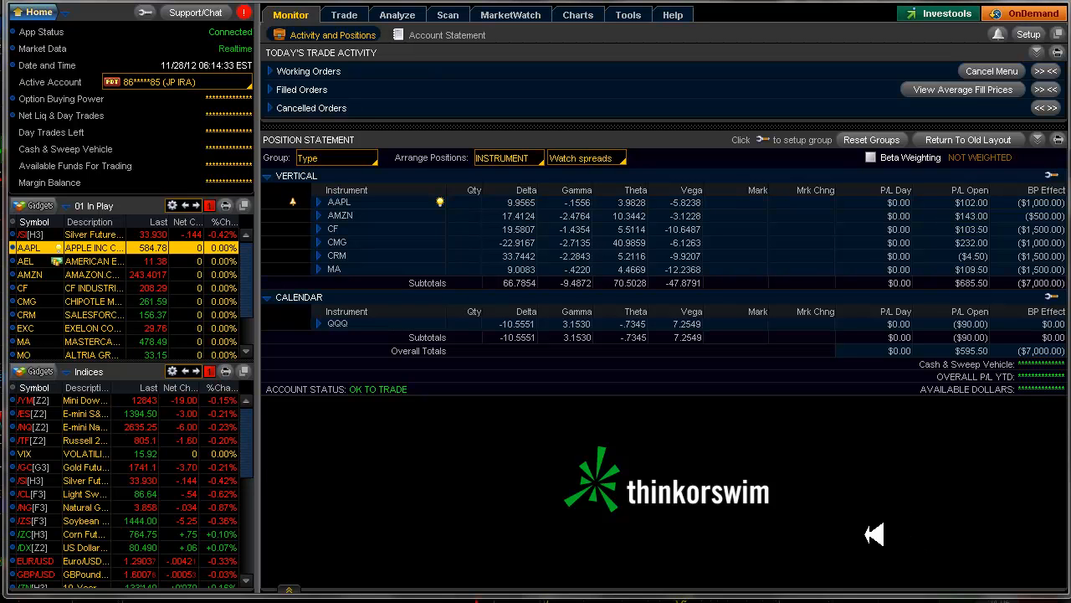
mouse_move(467, 480)
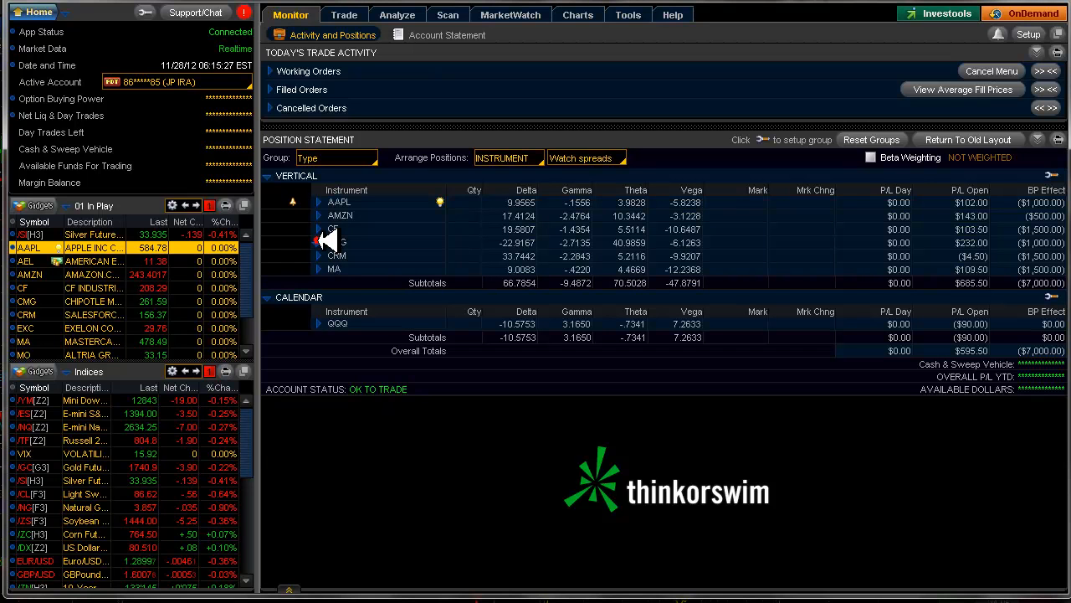
Load the CMG 270/275 November call spread alone in Risk Profile and read P/L values
left_click(318, 242)
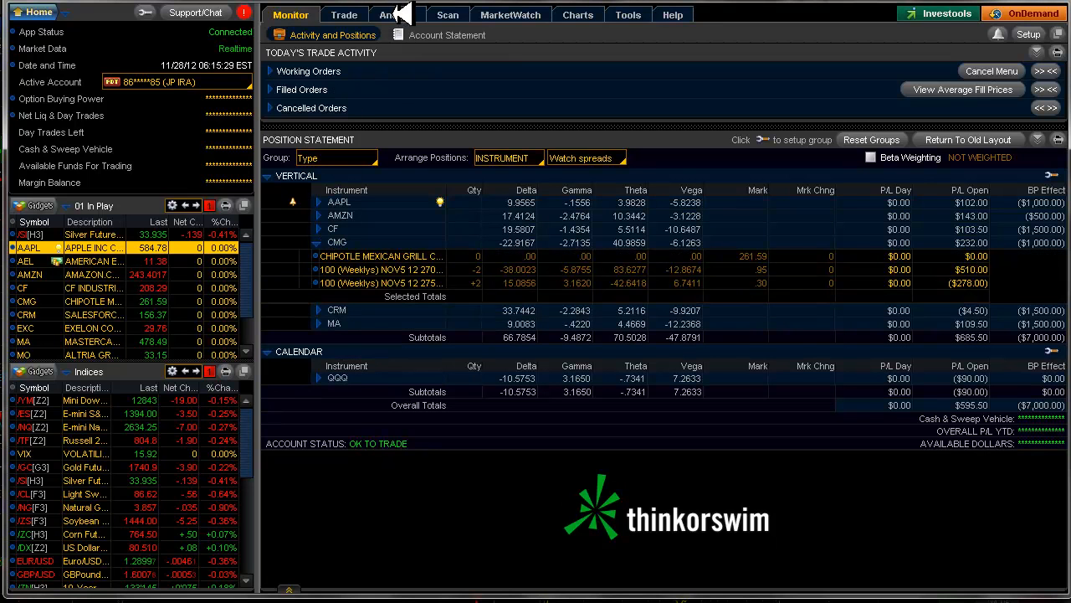
left_click(398, 14)
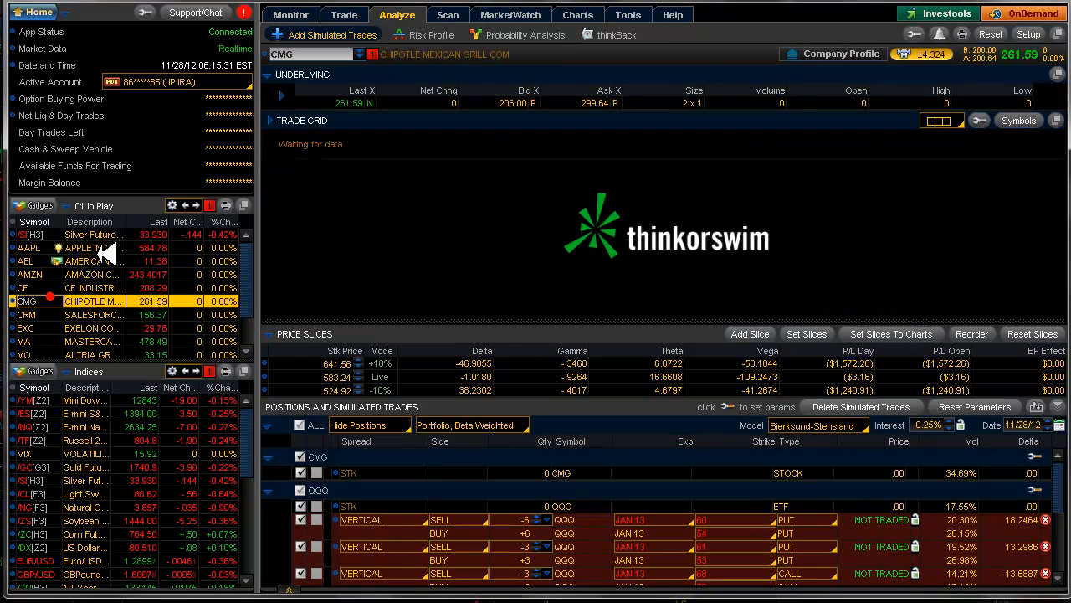
left_click(429, 34)
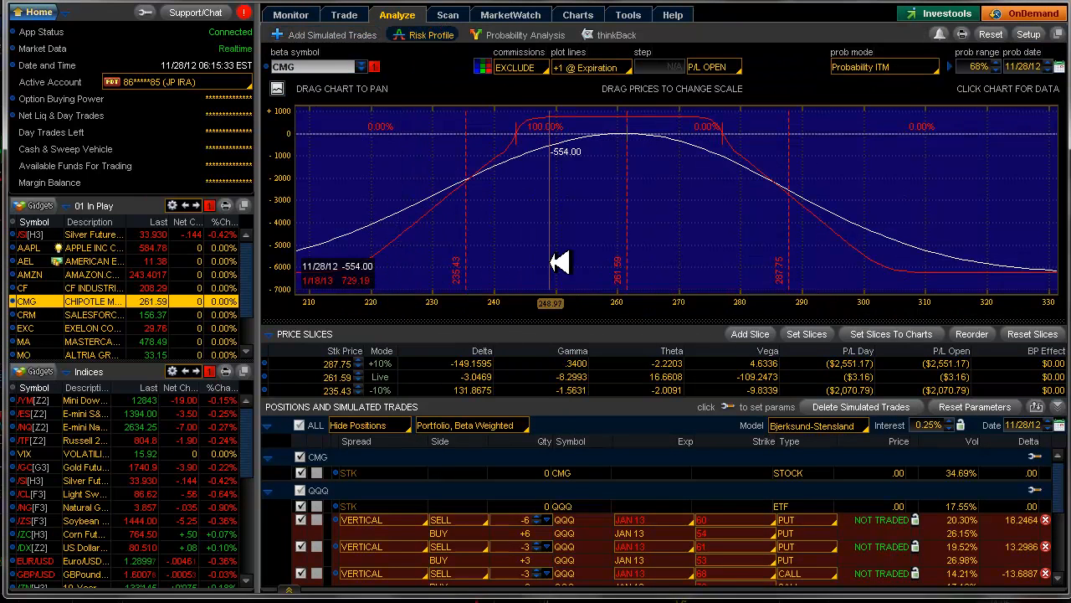
left_click(471, 424)
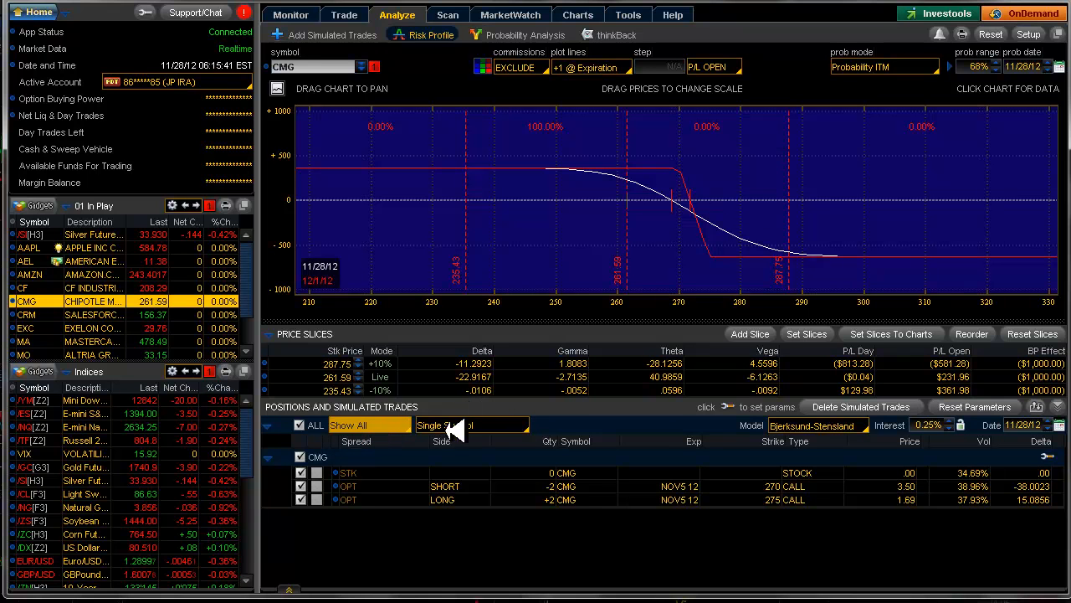
mouse_move(624, 224)
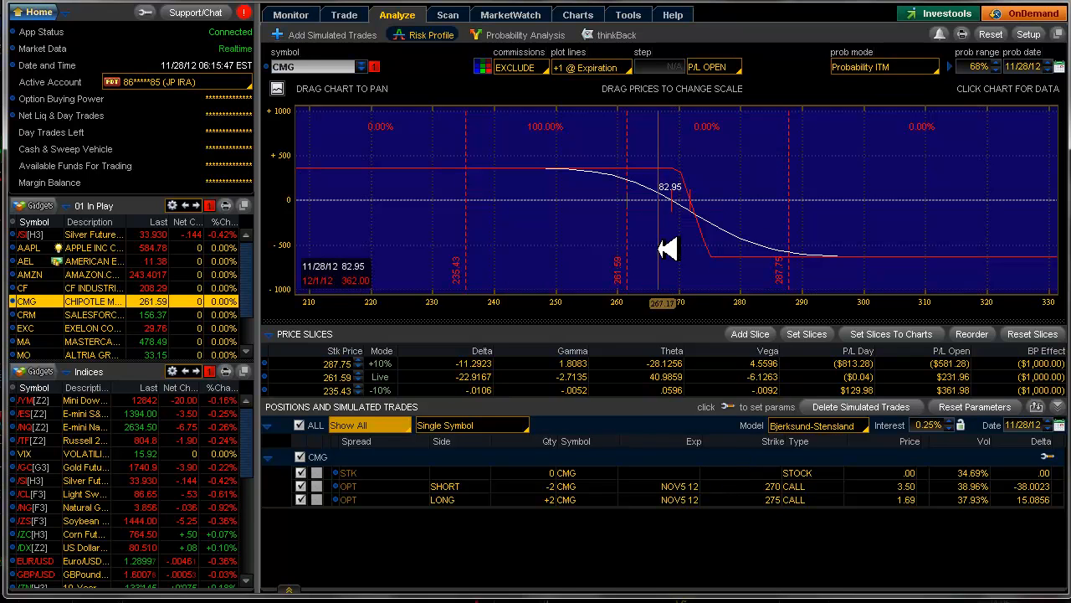
left_click_drag(665, 249, 655, 251)
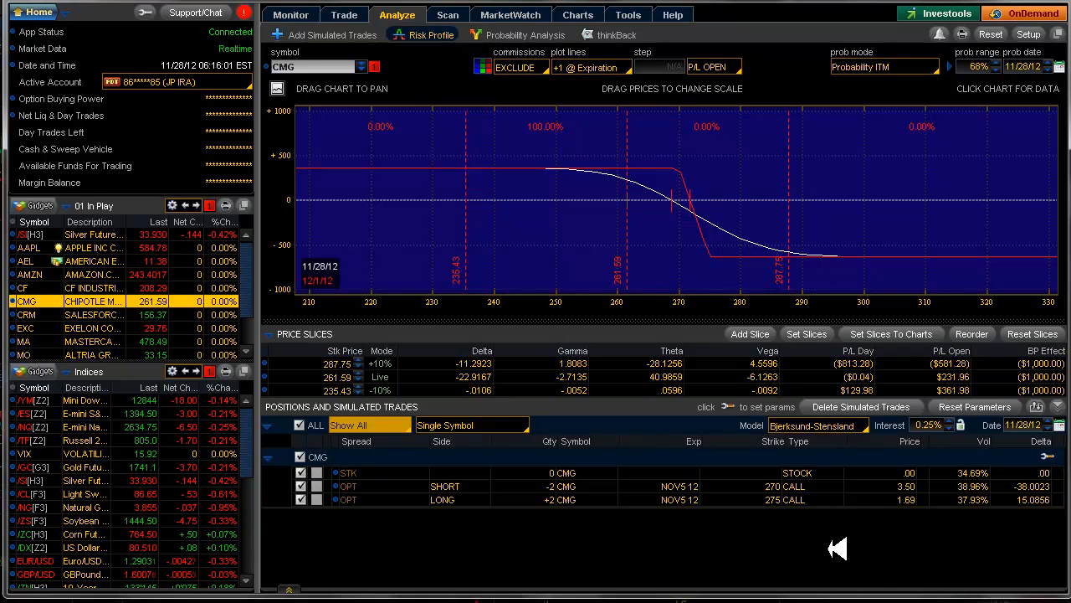
mouse_move(774, 527)
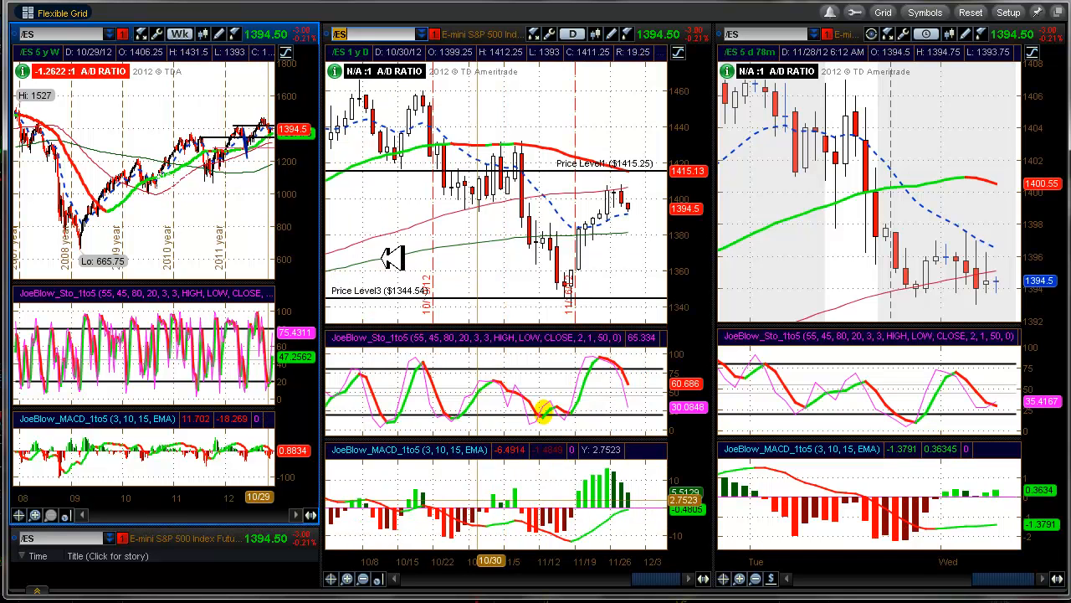
mouse_move(406, 201)
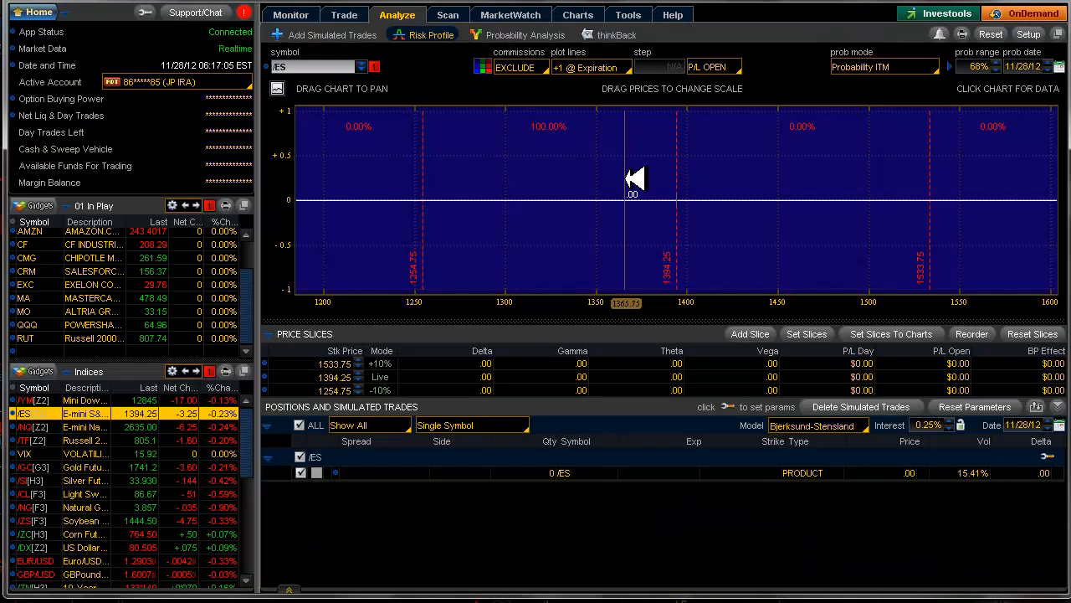
Load VIX into the risk analysis and open its December 12 option chain for simulated trades
left_click(37, 453)
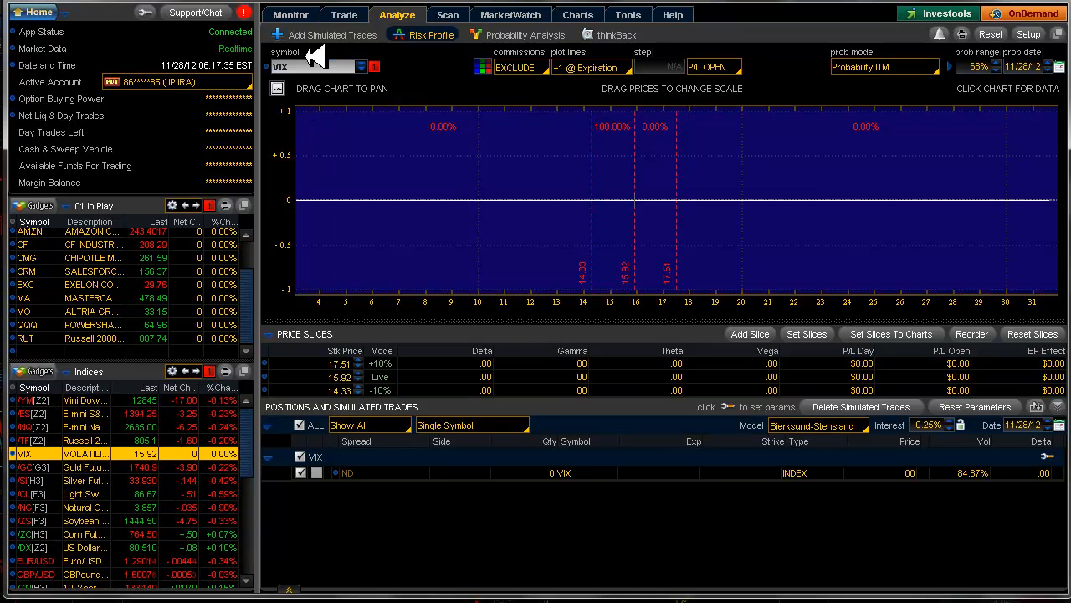
left_click(345, 14)
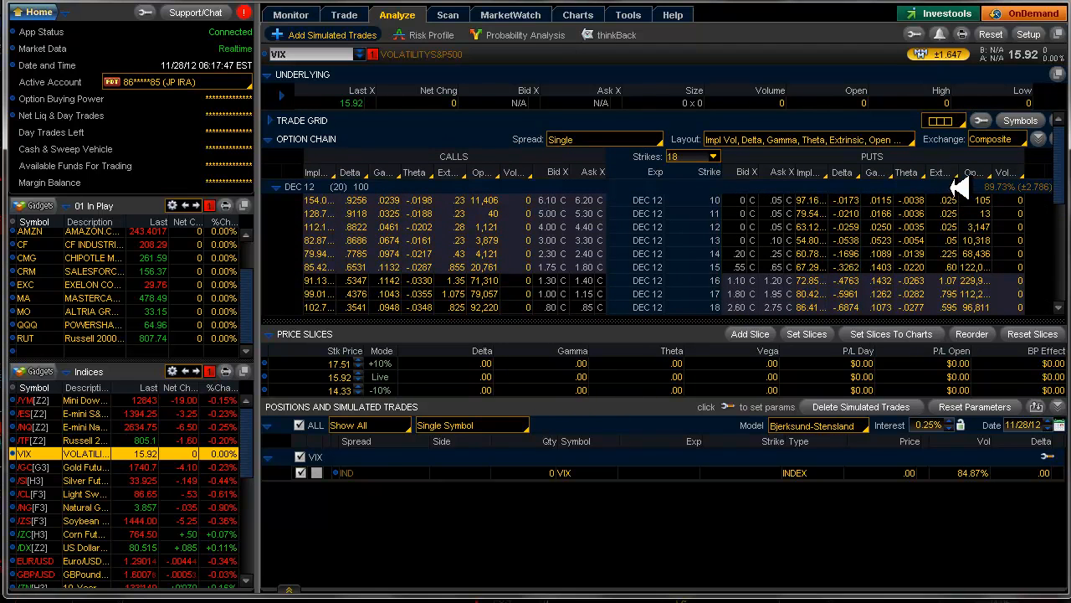
mouse_move(1009, 256)
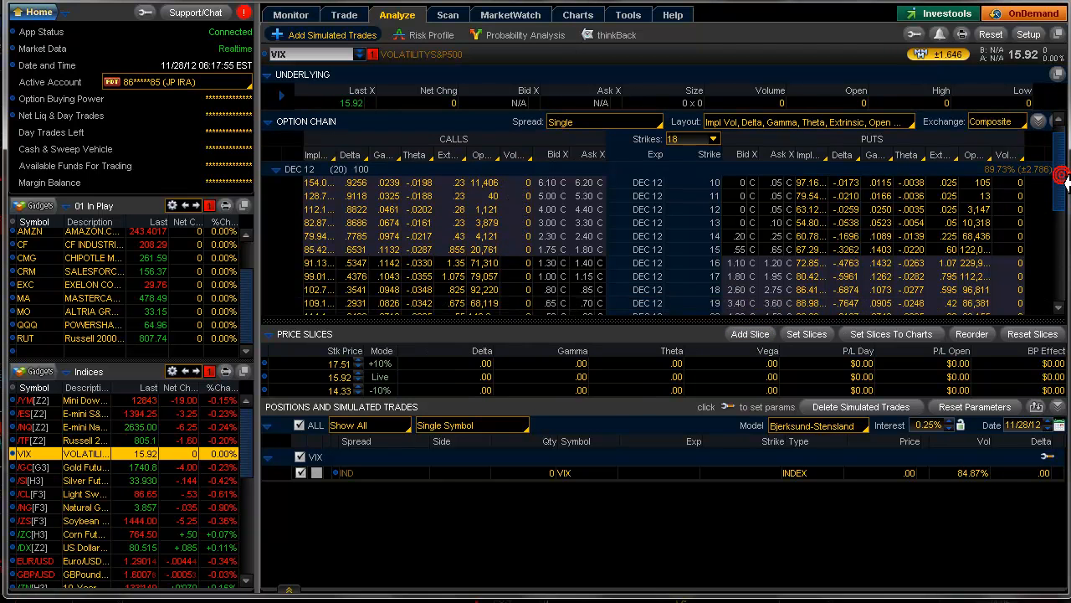
Scroll down the VIX option chain past the December strikes to the JAN 13 series
scroll("down", 3)
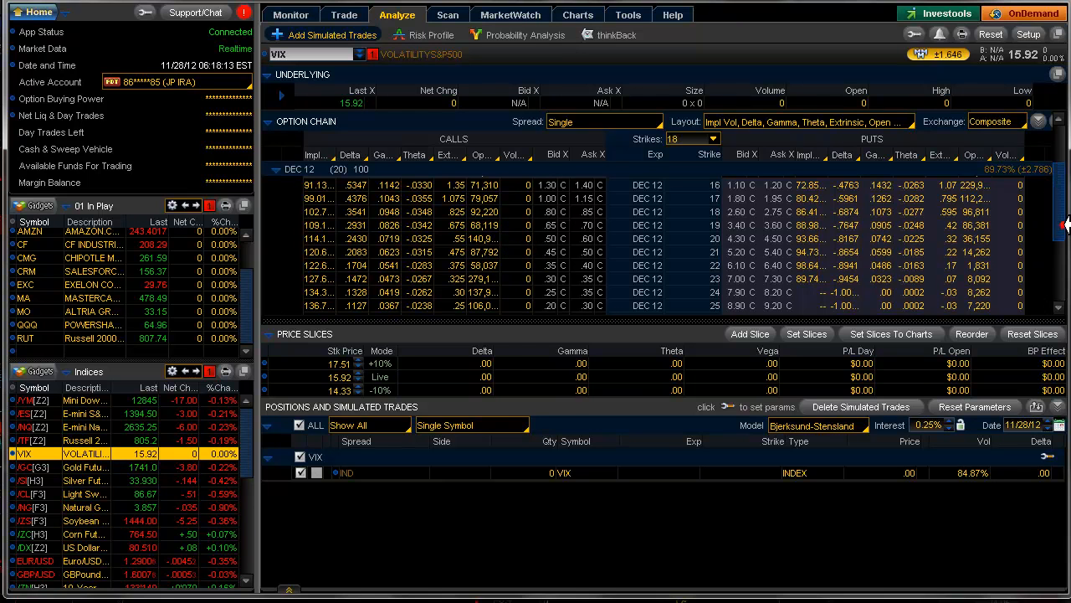
scroll("down", 3)
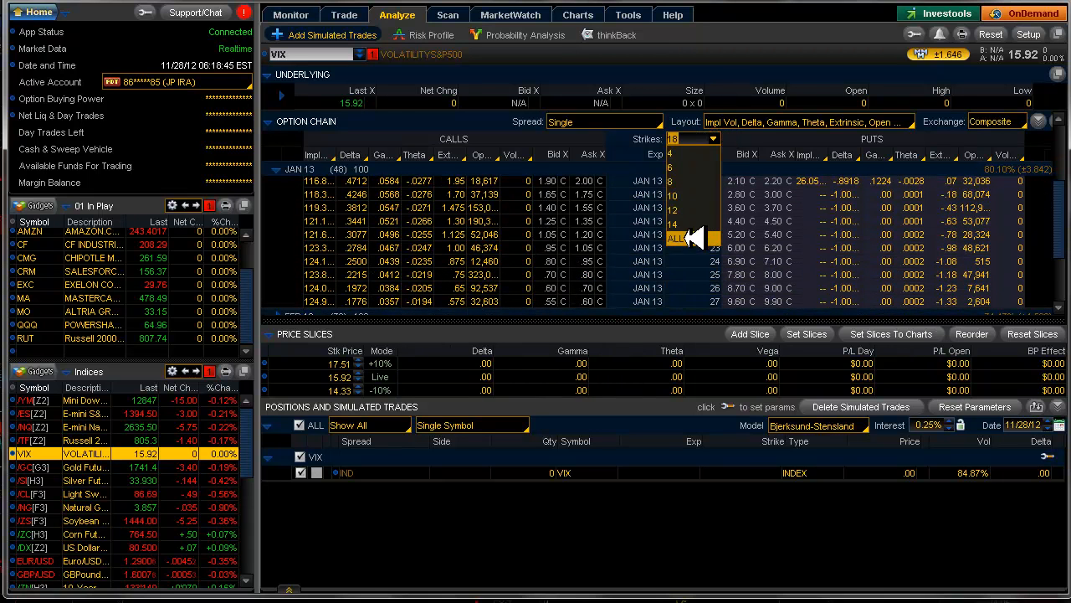
List every JAN 13 VIX strike and scroll through them up to 80
left_click(676, 239)
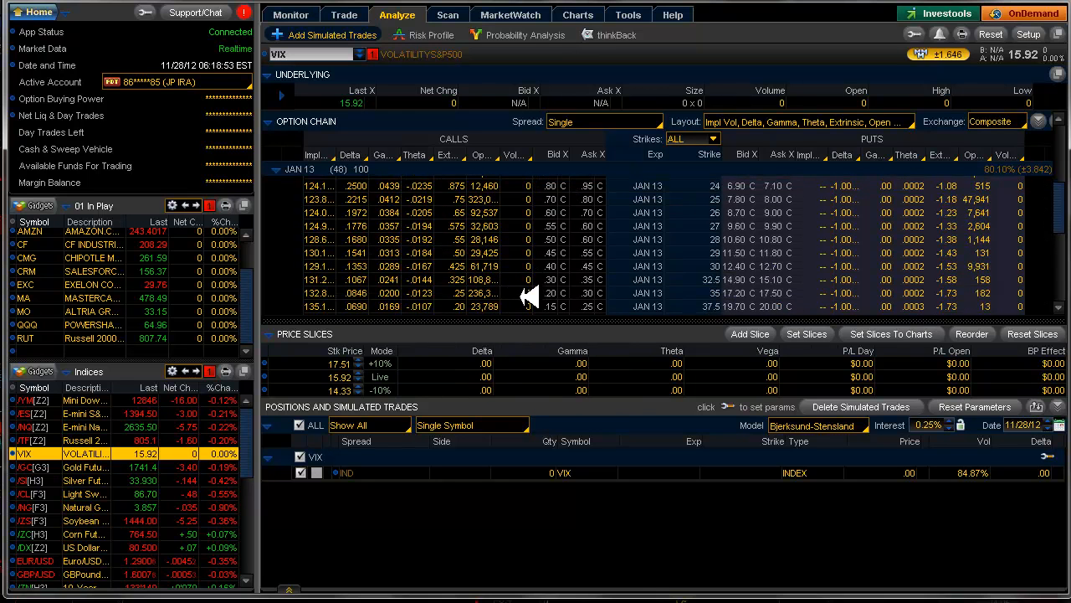
scroll("down", 3)
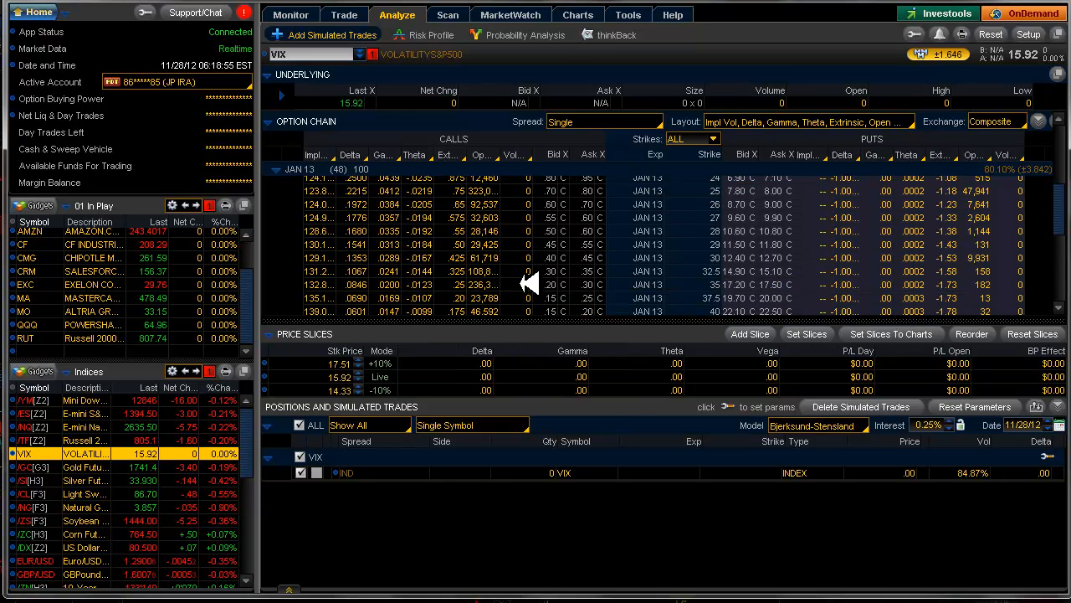
scroll("down", 3)
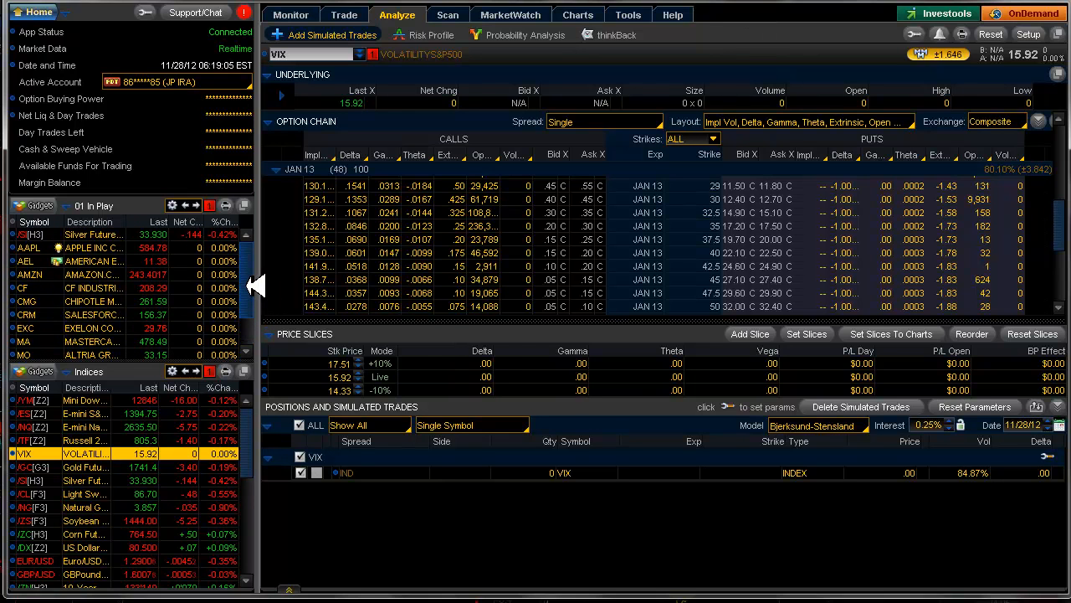
mouse_move(670, 542)
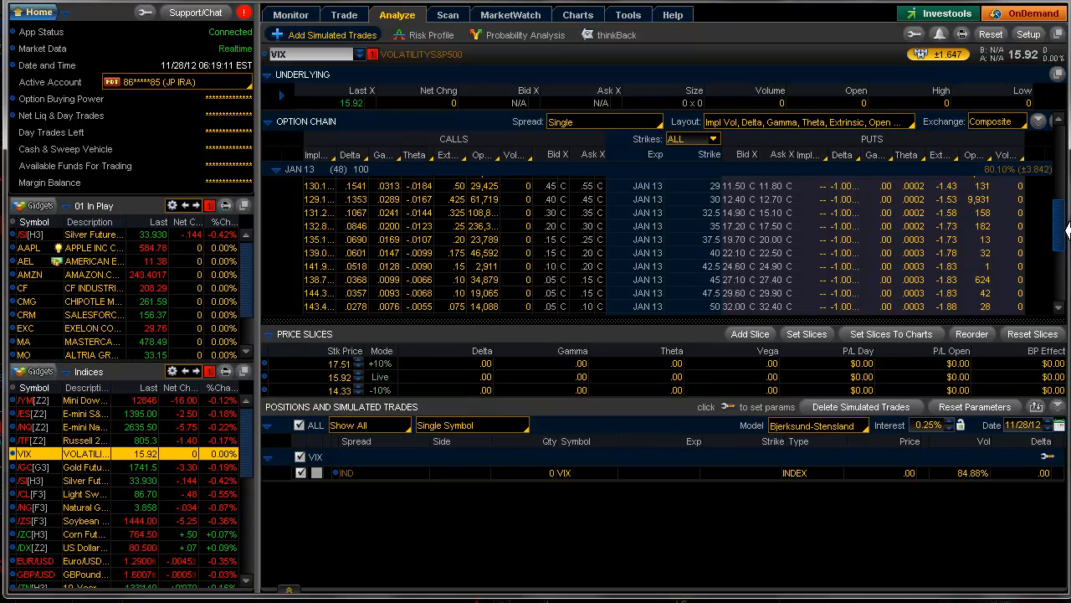
scroll("down", 3)
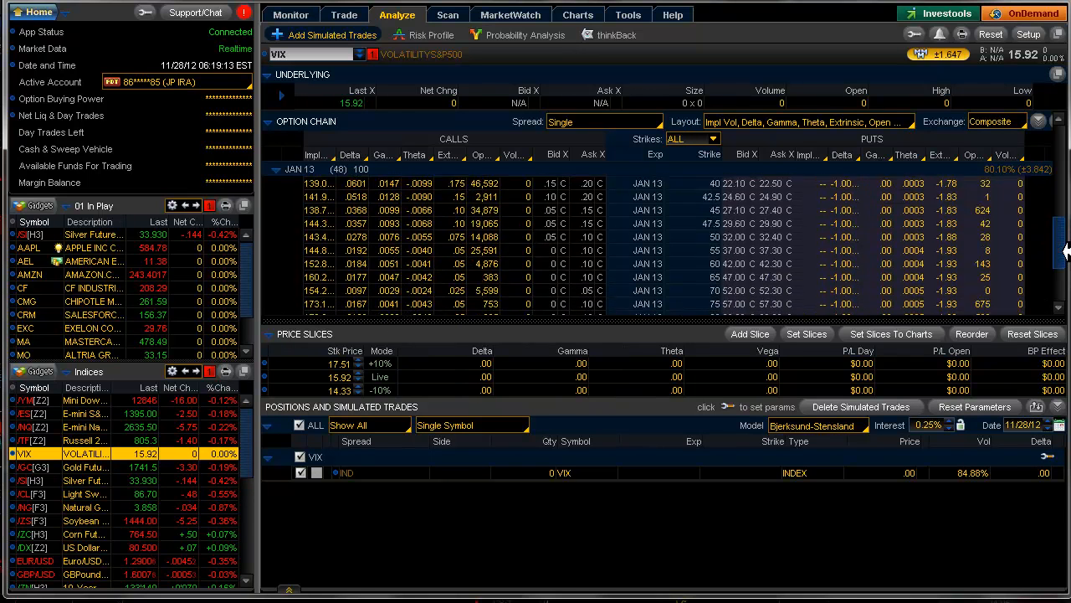
scroll("down", 3)
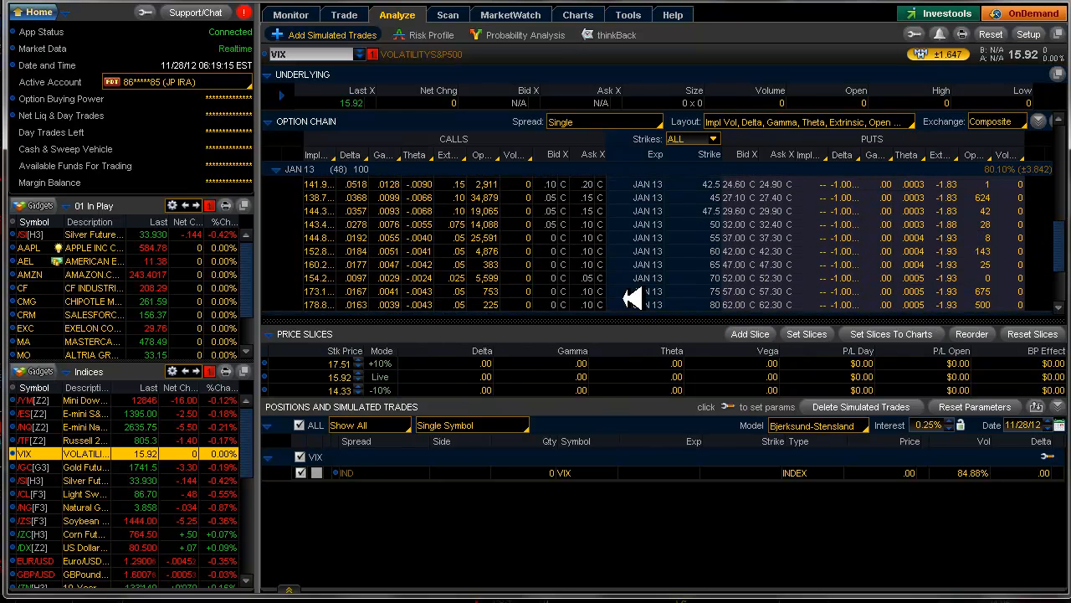
mouse_move(502, 234)
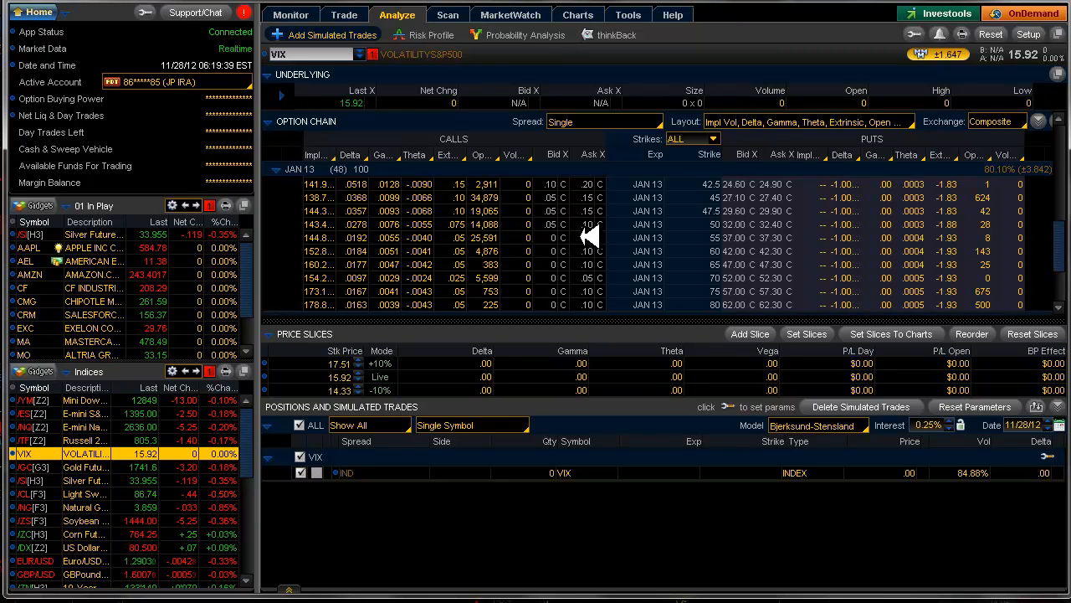
mouse_move(1038, 267)
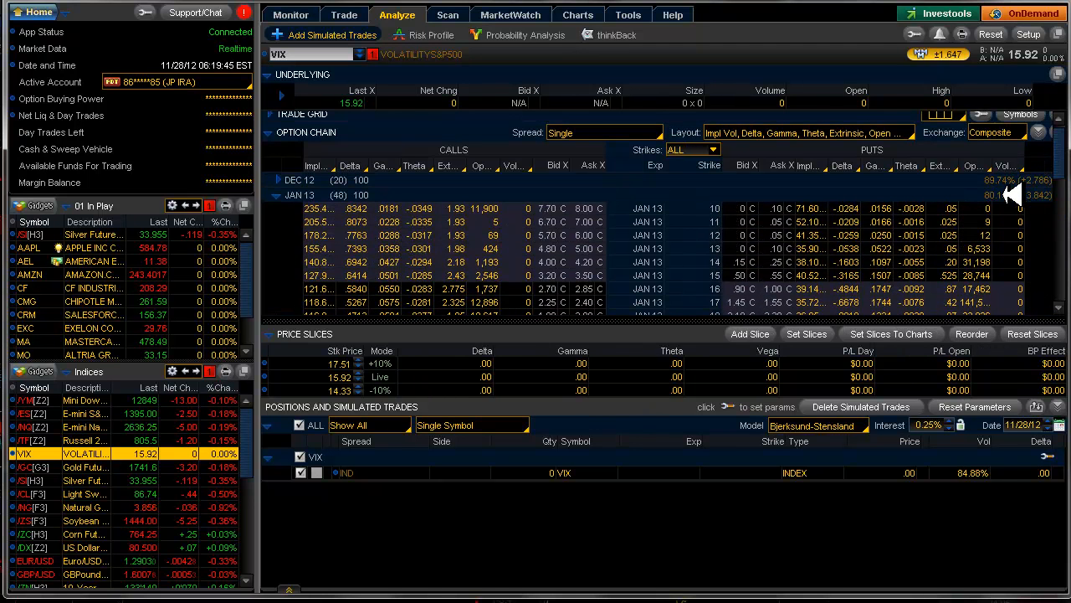
mouse_move(1025, 197)
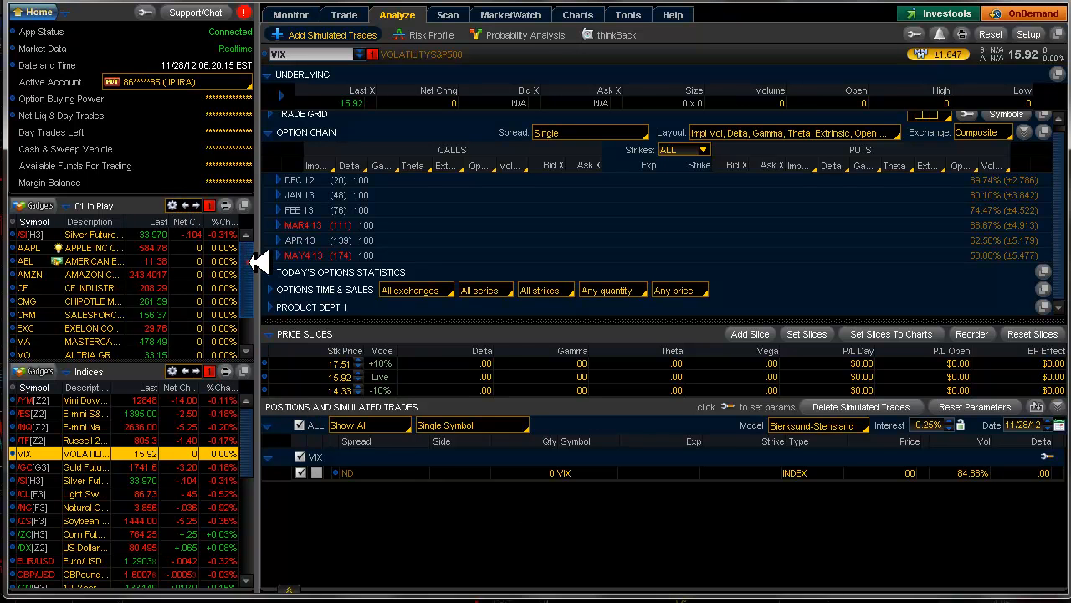
mouse_move(122, 297)
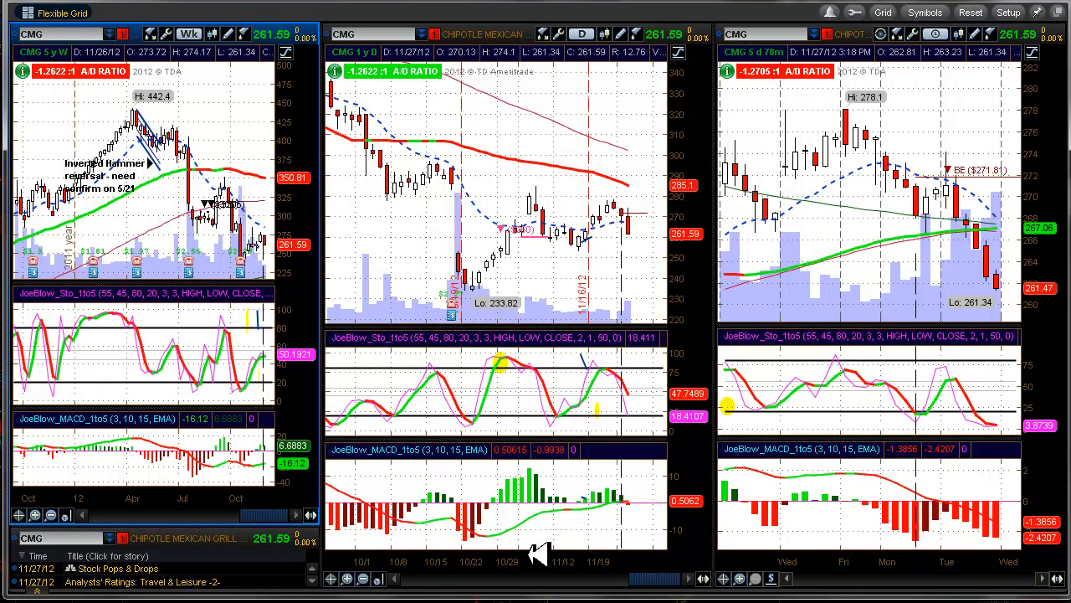
mouse_move(632, 251)
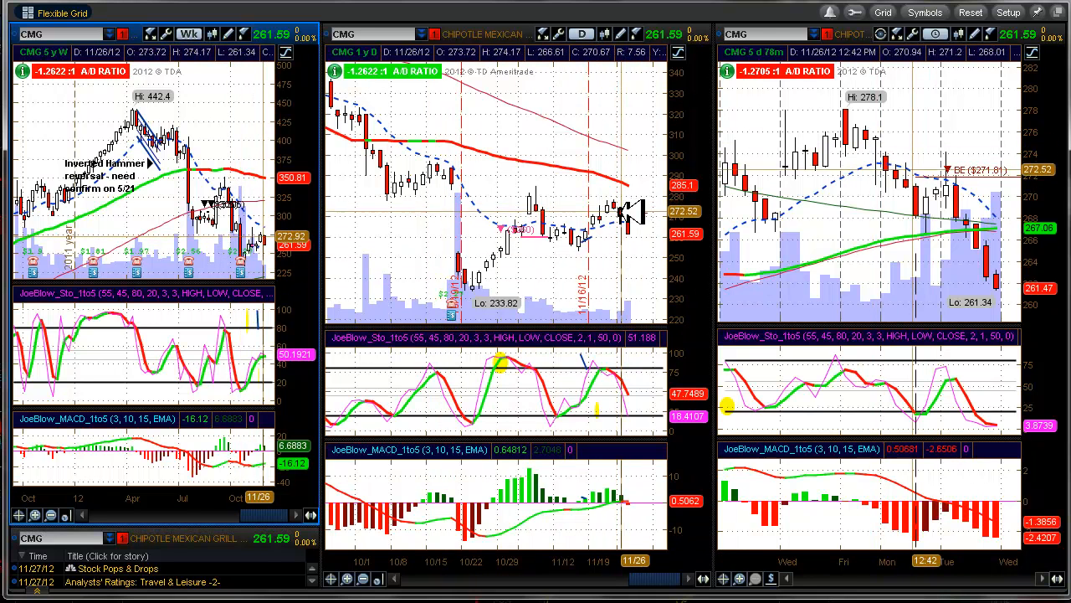
mouse_move(624, 214)
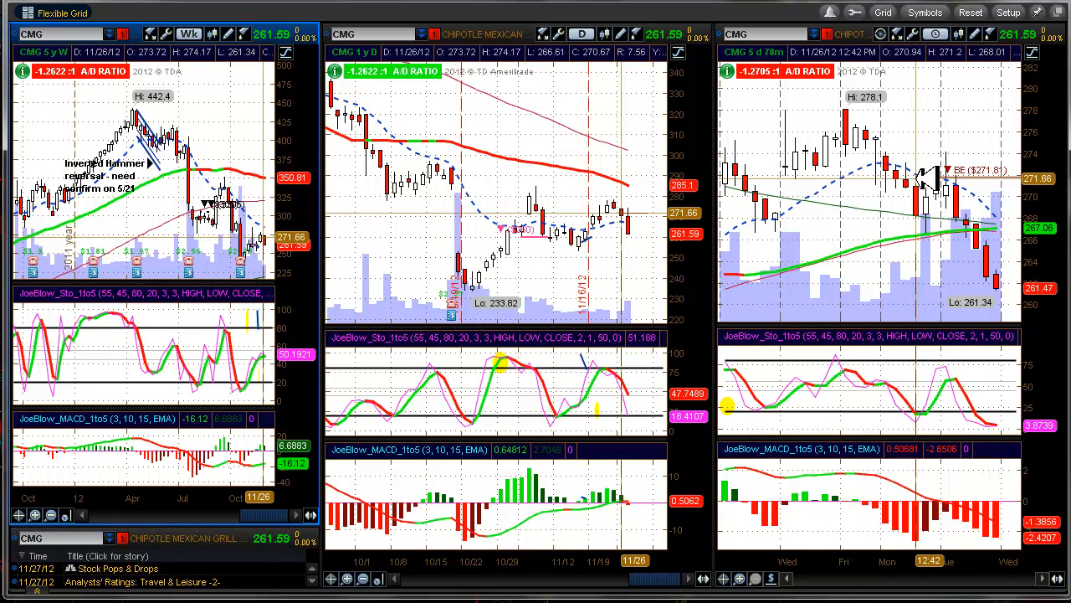
mouse_move(920, 176)
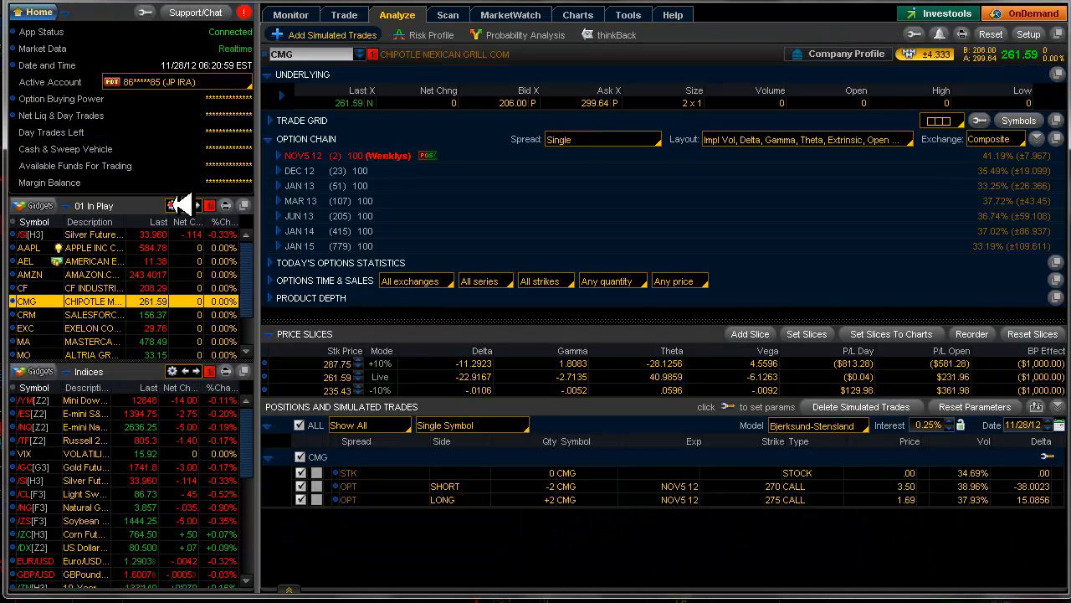
Switch to the 02 A Plus watch list and open BIDU's weekly, daily and intraday charts
left_click(171, 205)
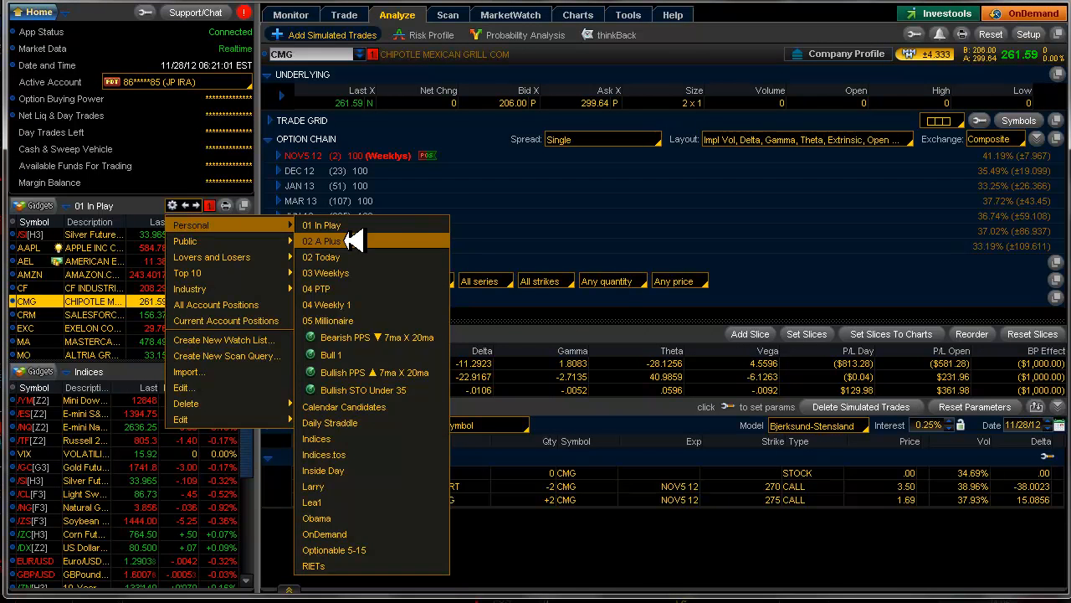
left_click(321, 241)
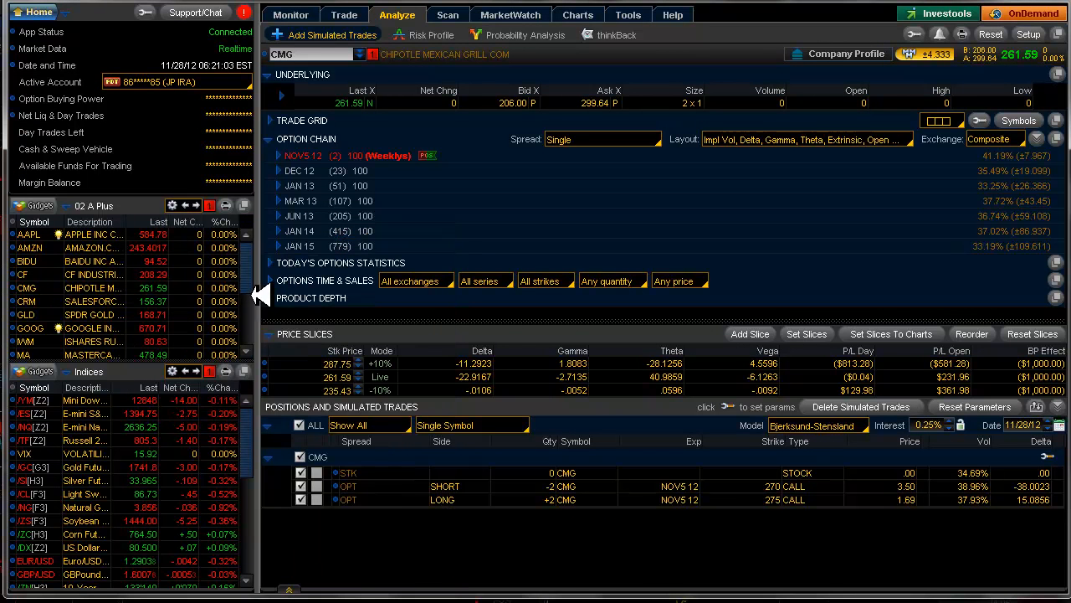
left_click(290, 14)
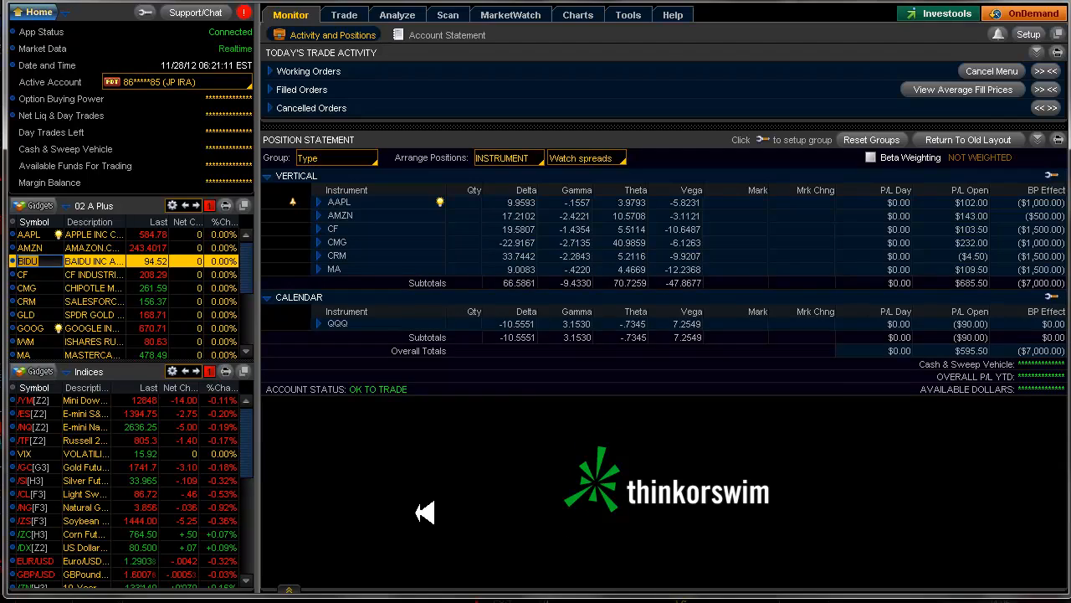
left_click(576, 14)
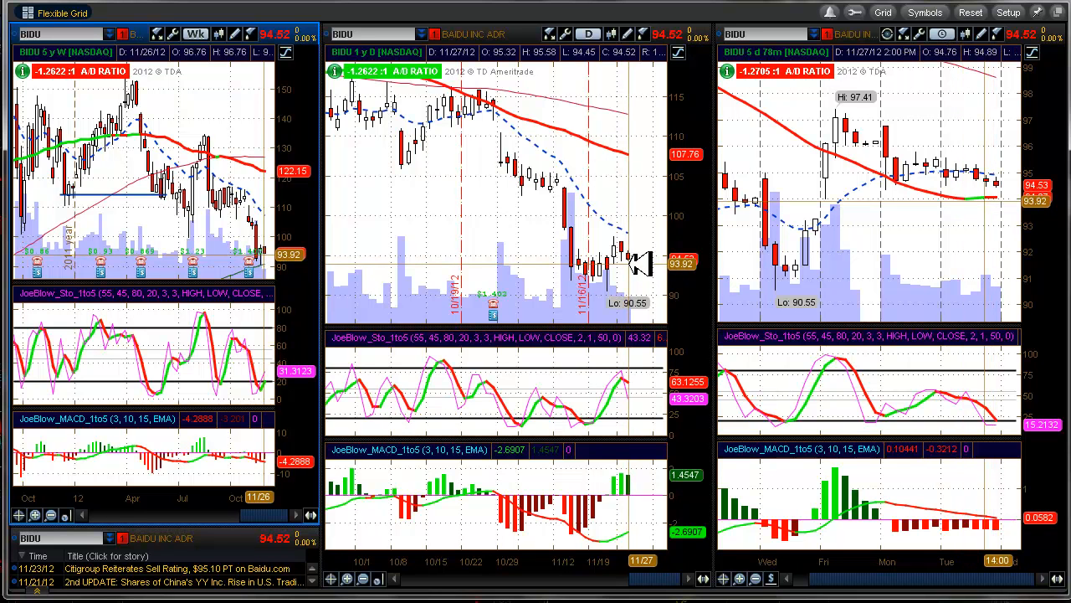
Create a BIDU alert from the daily chart for LAST AT OR BELOW 94.25
right_click(645, 259)
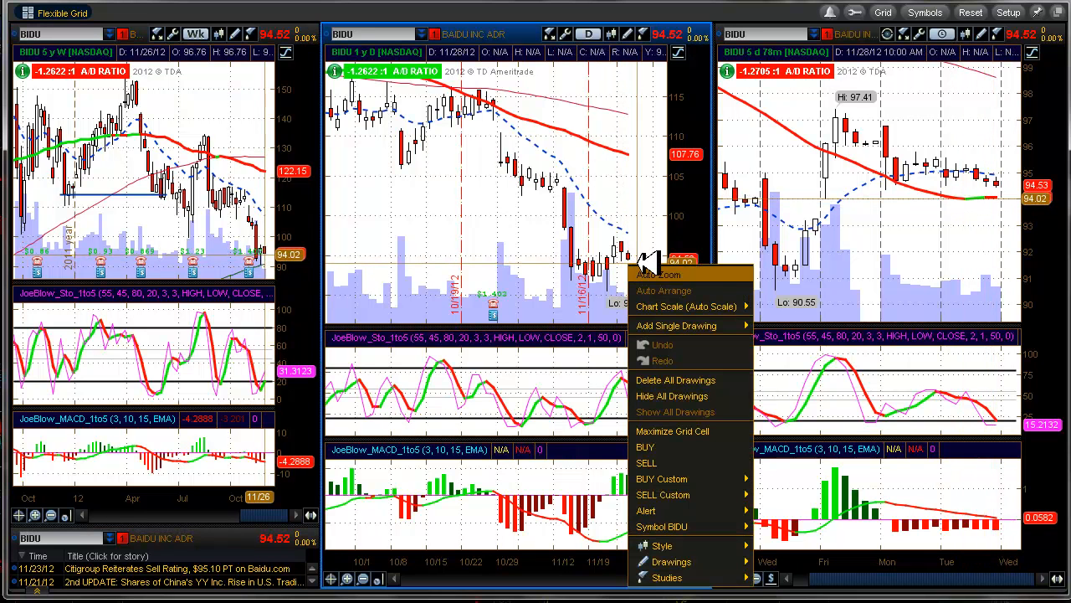
mouse_move(645, 511)
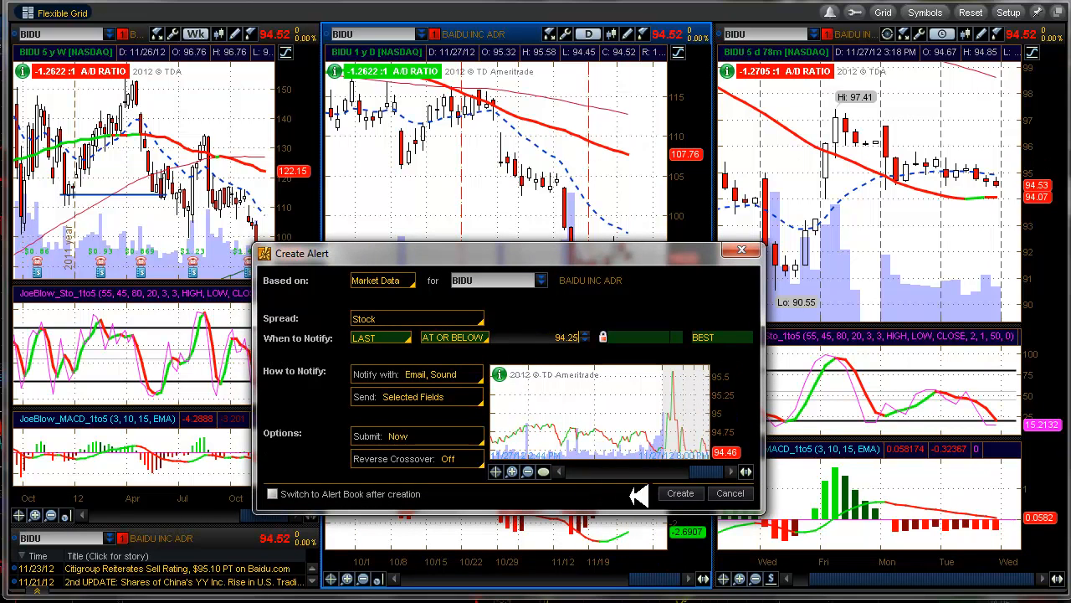
left_click(680, 492)
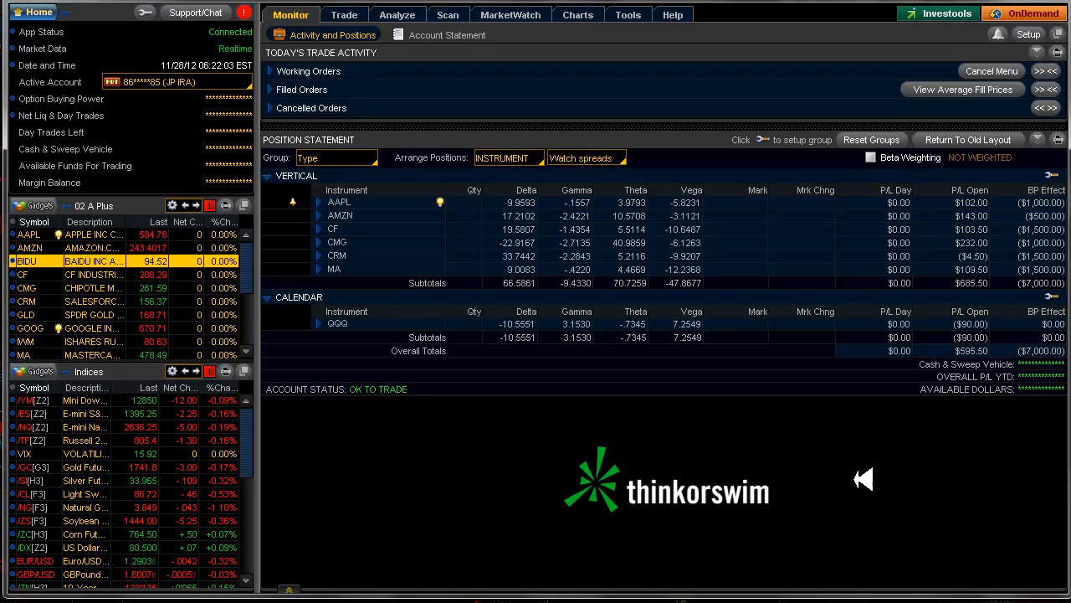
mouse_move(327, 242)
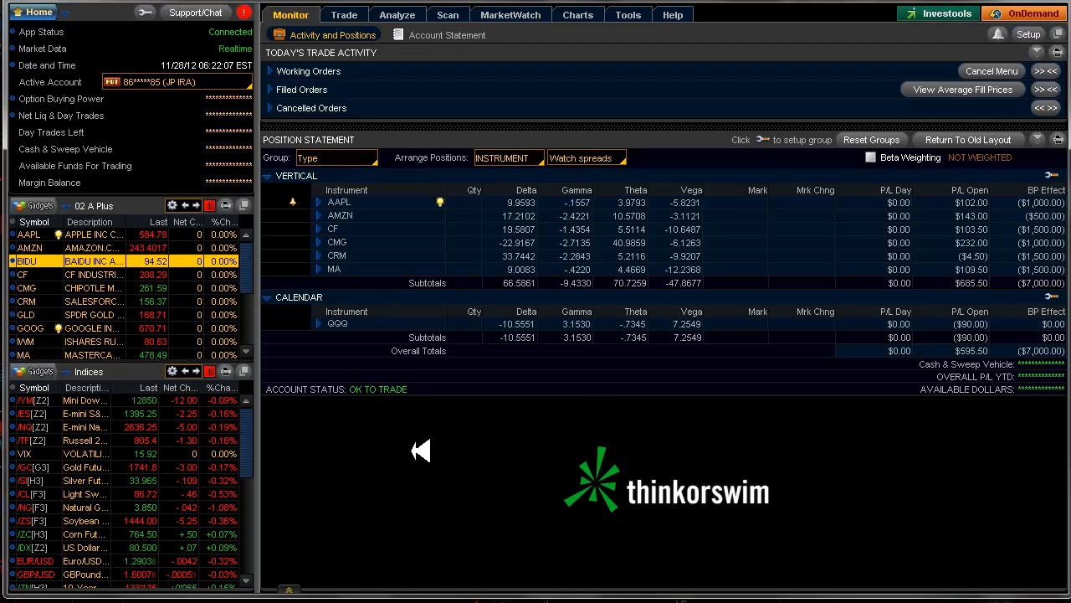
mouse_move(370, 421)
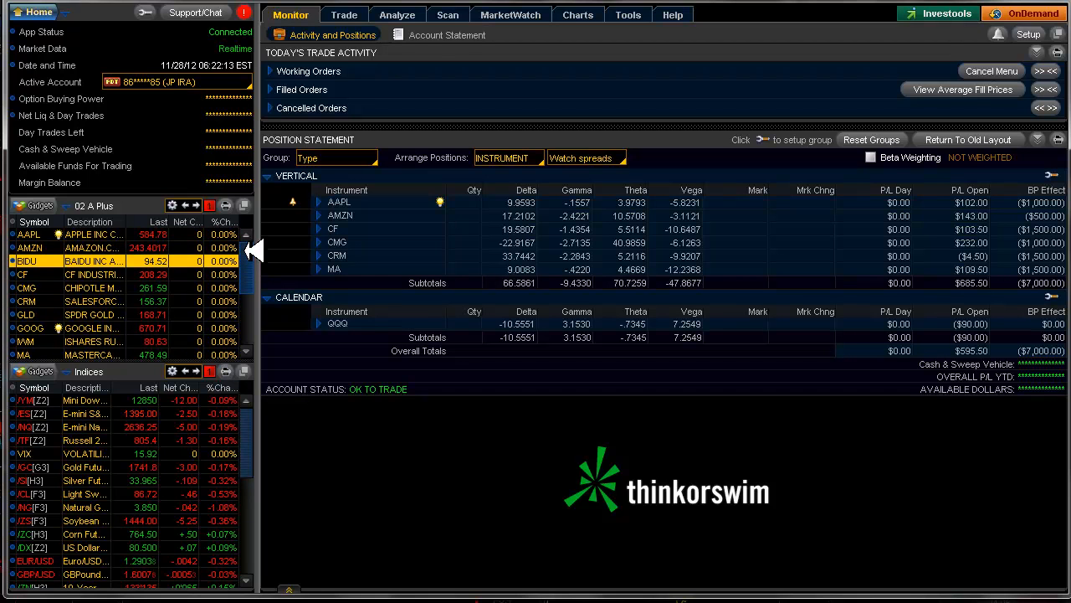
mouse_move(54, 271)
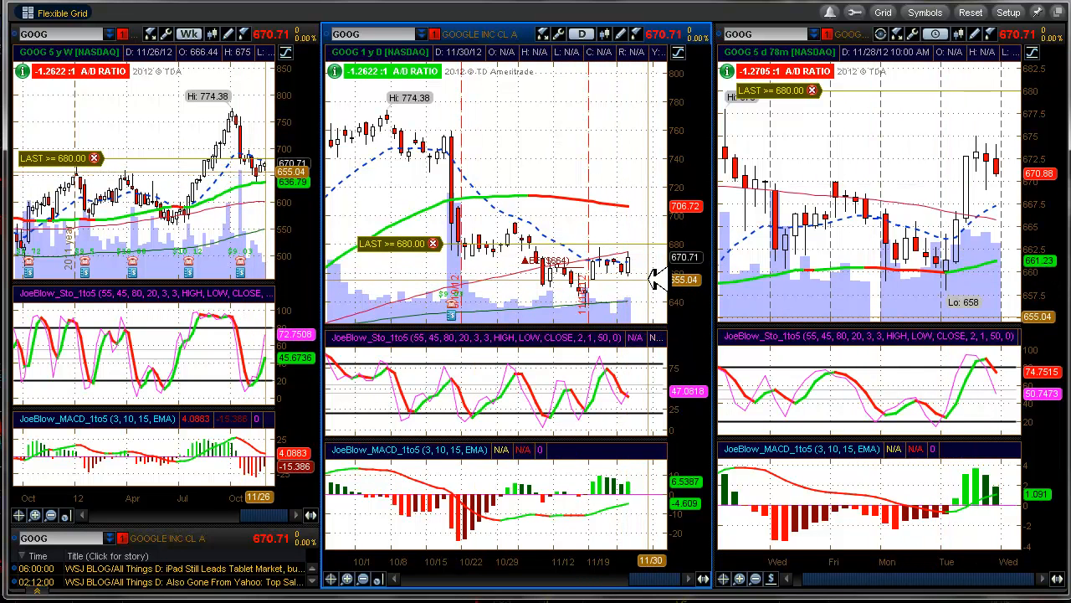
Return to the main account window and bring up PCLN's charts from the watch list
key("alt+tab")
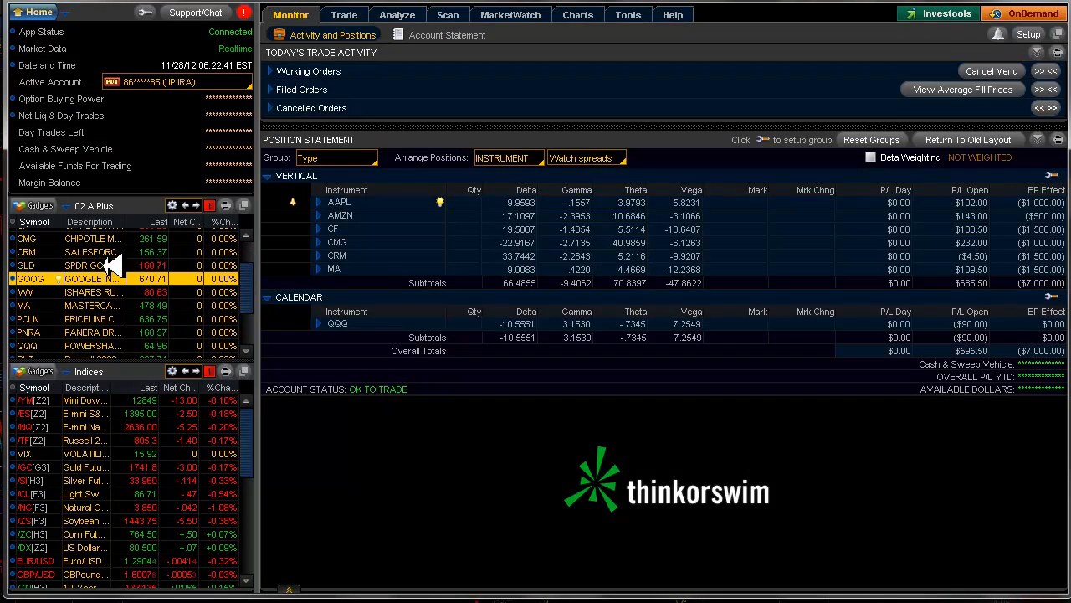
mouse_move(58, 314)
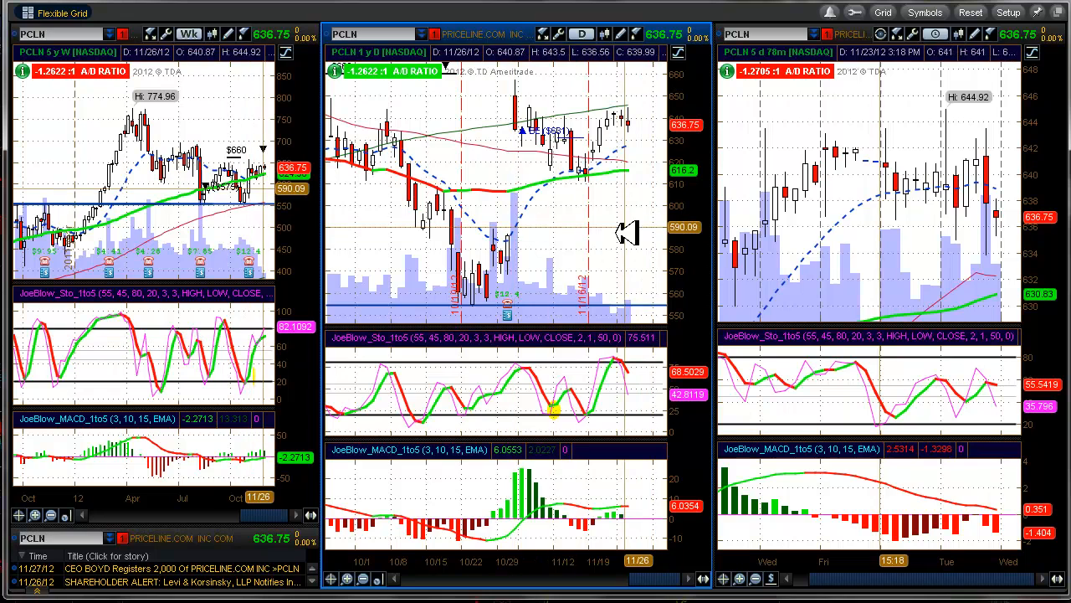
left_click(290, 14)
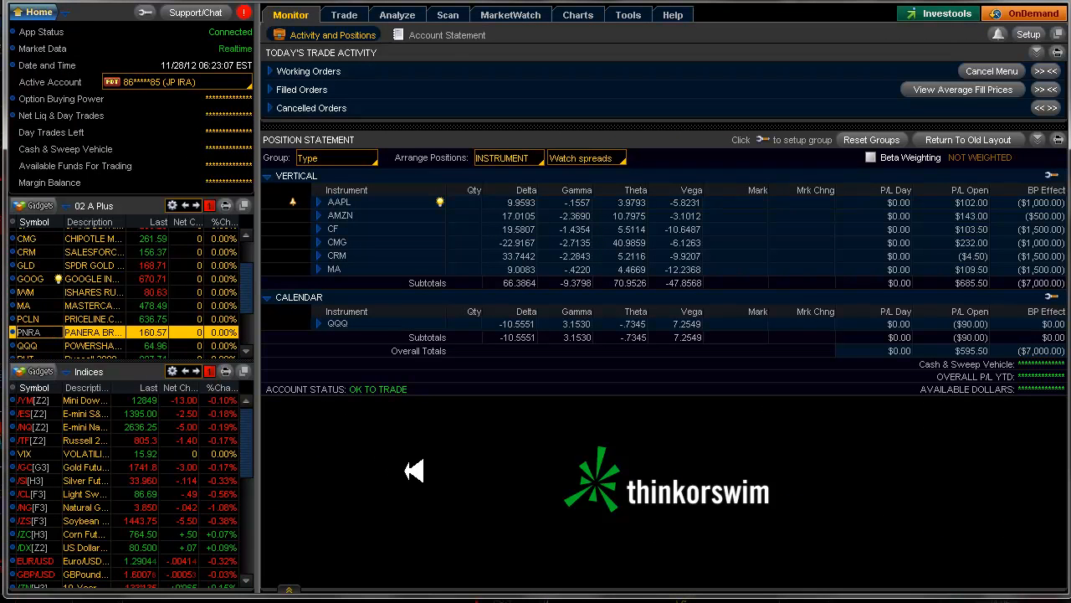
Open the PNRA weekly, daily and intraday chart grid
left_click(577, 15)
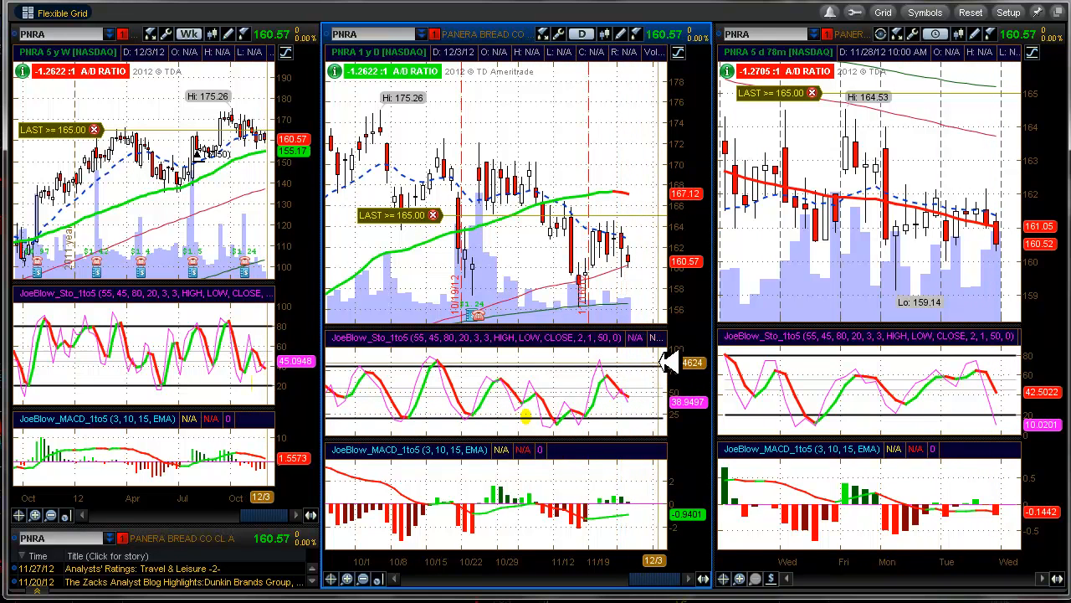
mouse_move(477, 310)
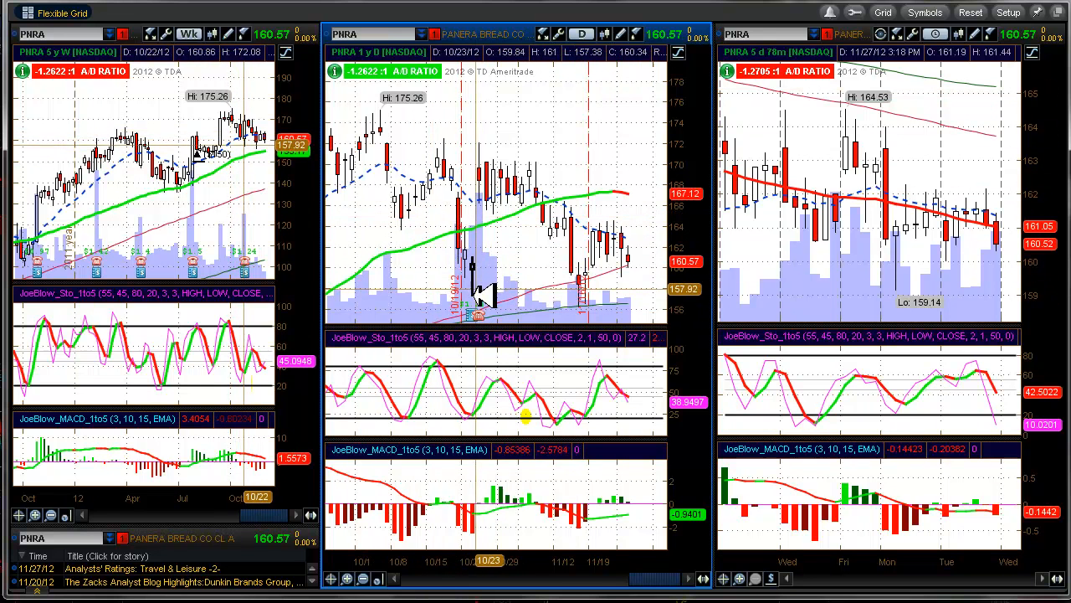
mouse_move(418, 364)
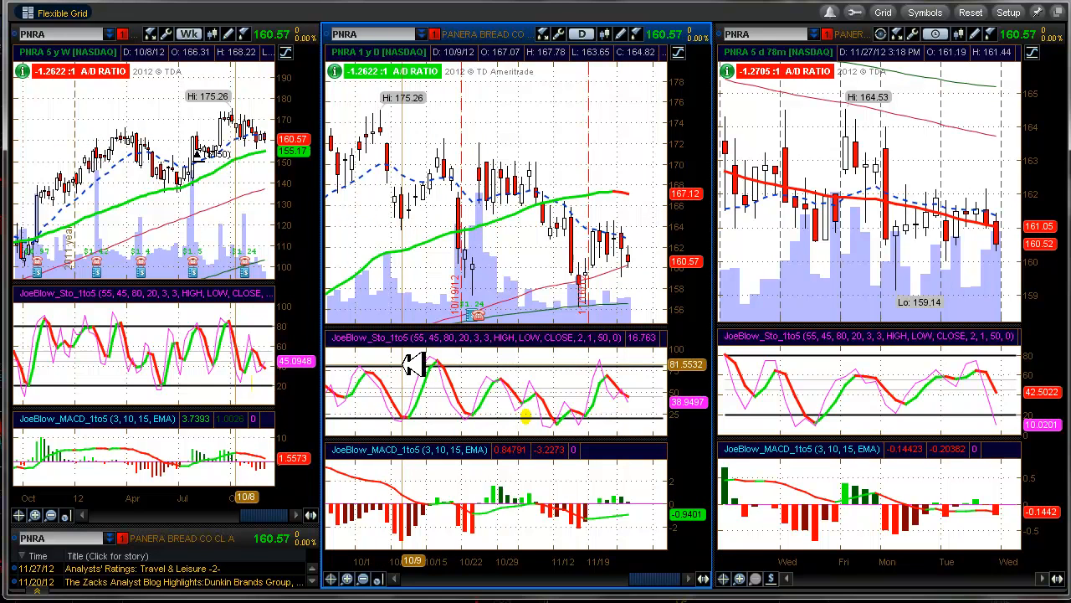